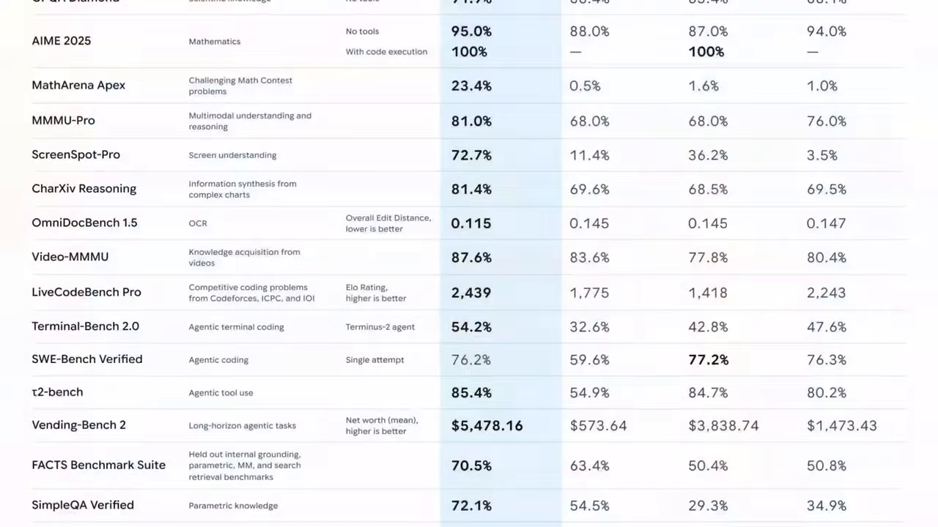
{"action": "scroll", "scroll_direction": "down", "scroll_amount": 3}
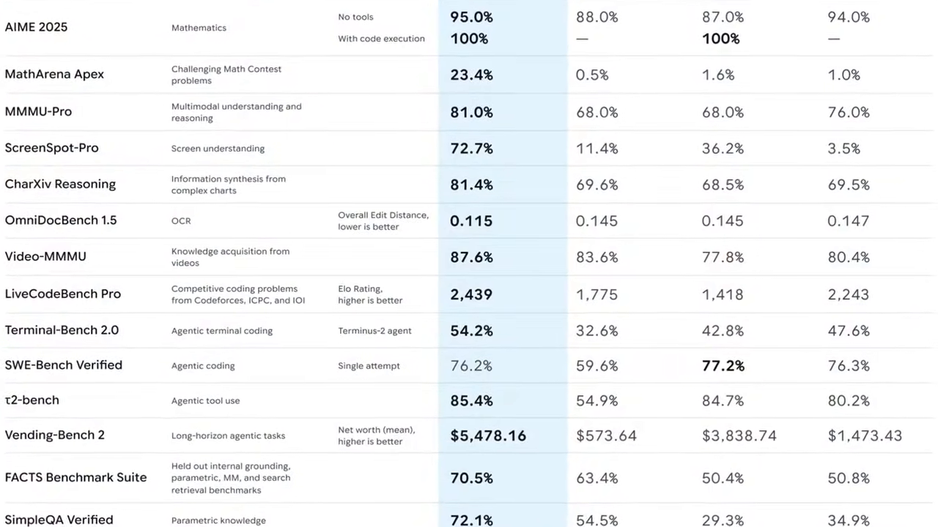